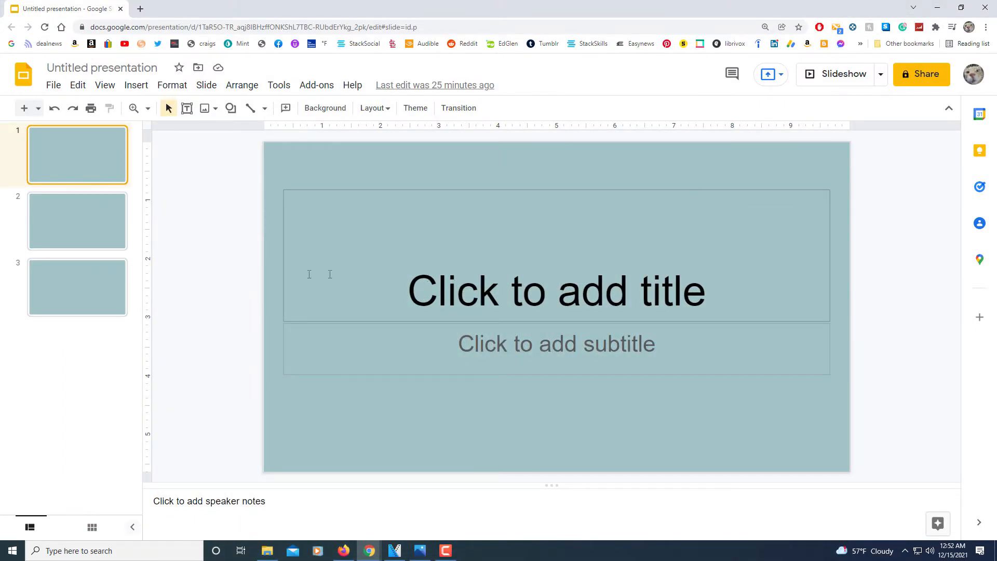
- Glance at the third slide, return to the first, and open File > Page setup
{"action": "left_click", "coordinate": [77, 286]}
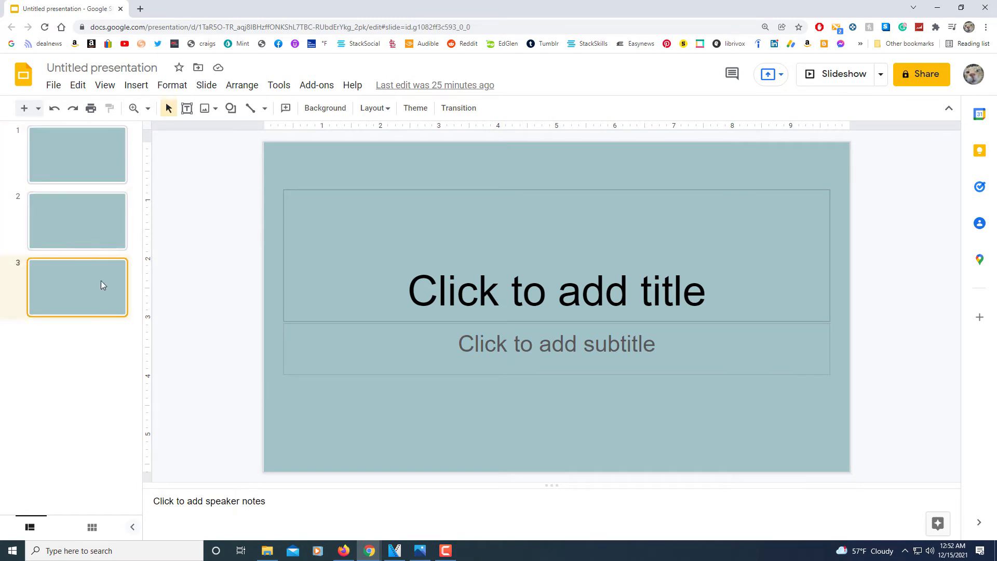
{"action": "left_click", "coordinate": [77, 155]}
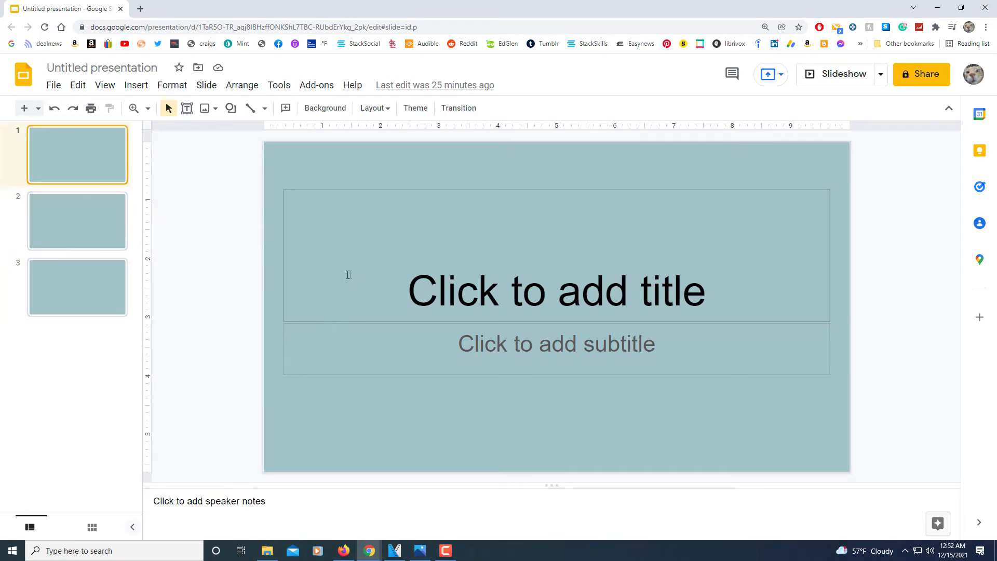
{"action": "mouse_move", "coordinate": [77, 221]}
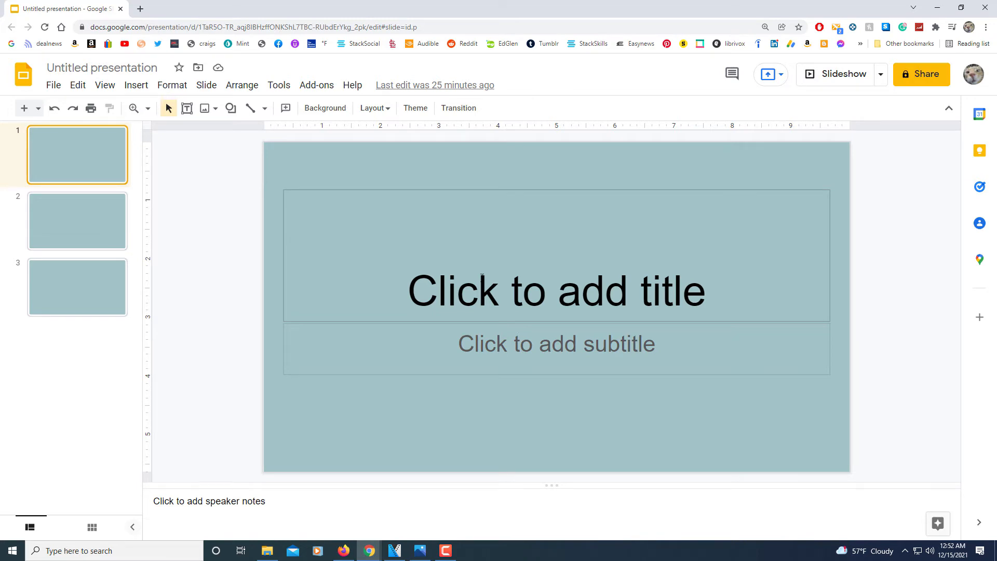
{"action": "mouse_move", "coordinate": [426, 185]}
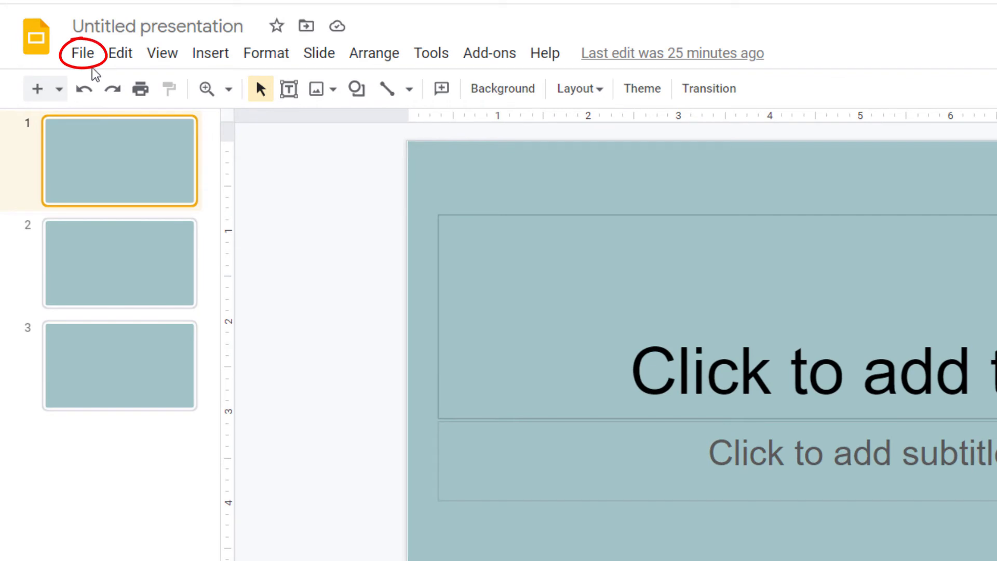
{"action": "left_click", "coordinate": [81, 53]}
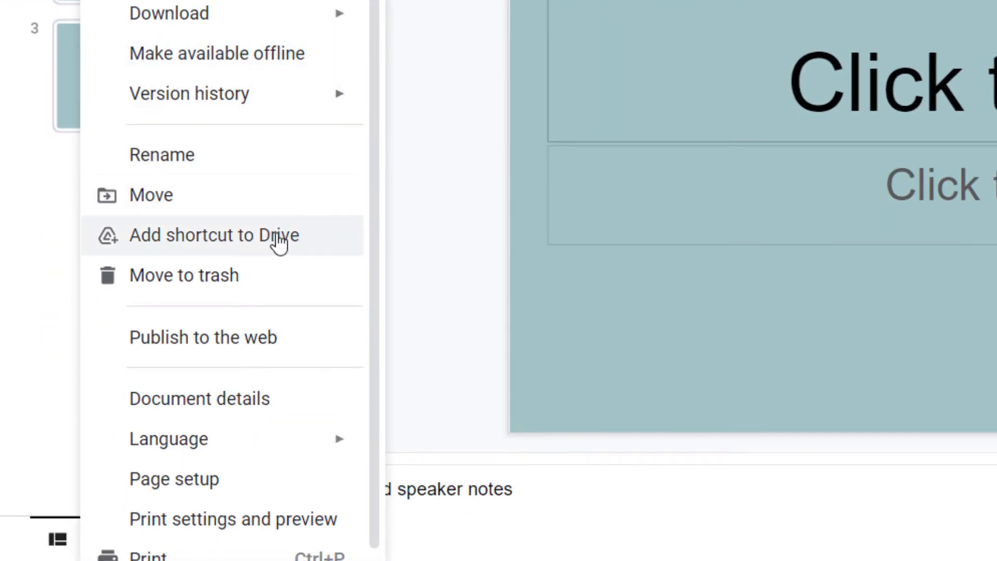
{"action": "mouse_move", "coordinate": [173, 479]}
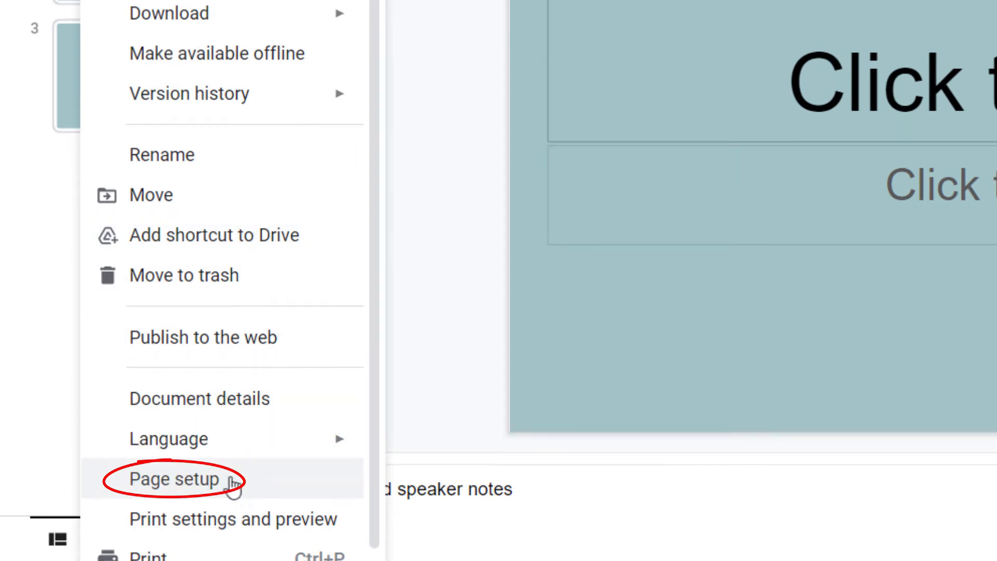
{"action": "left_click", "coordinate": [172, 479]}
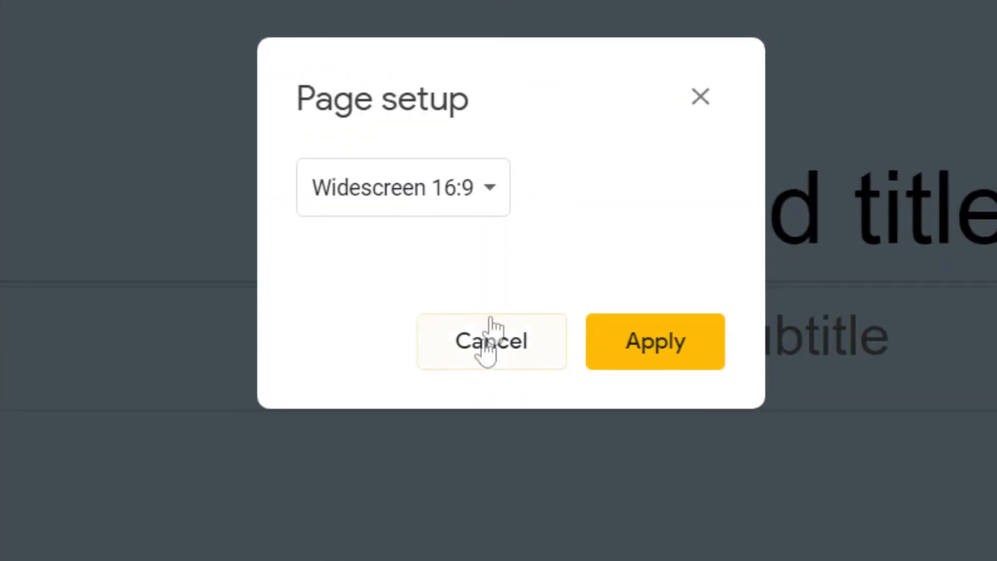
{"action": "mouse_move", "coordinate": [489, 190]}
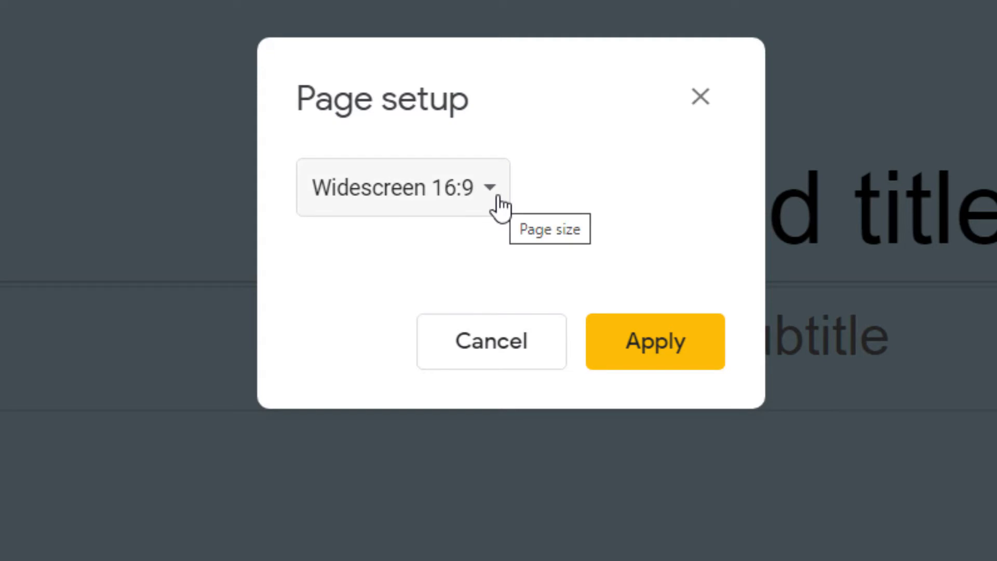
- Change the page size preset from Widescreen 16:9 to Custom
{"action": "left_click", "coordinate": [401, 187]}
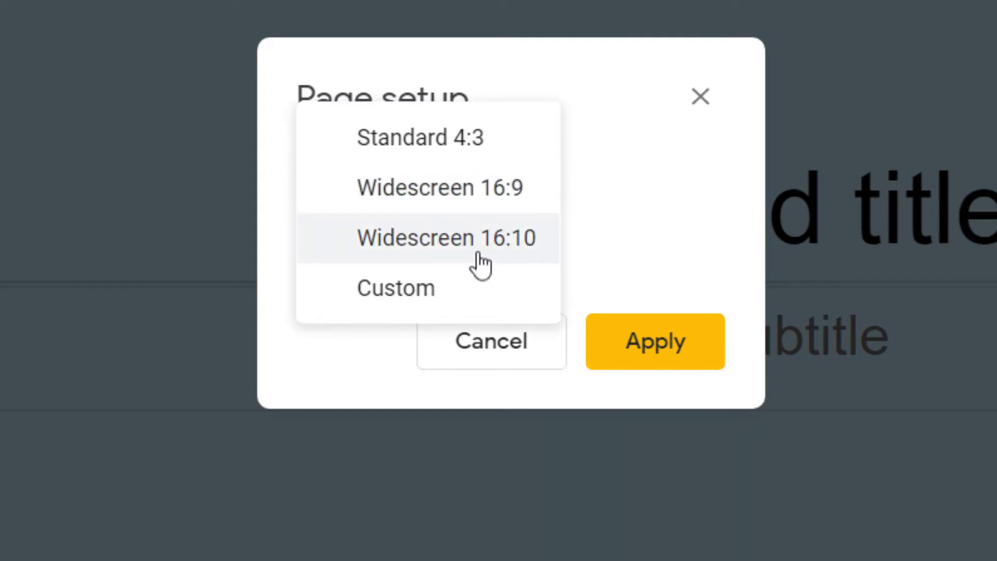
{"action": "mouse_move", "coordinate": [452, 238]}
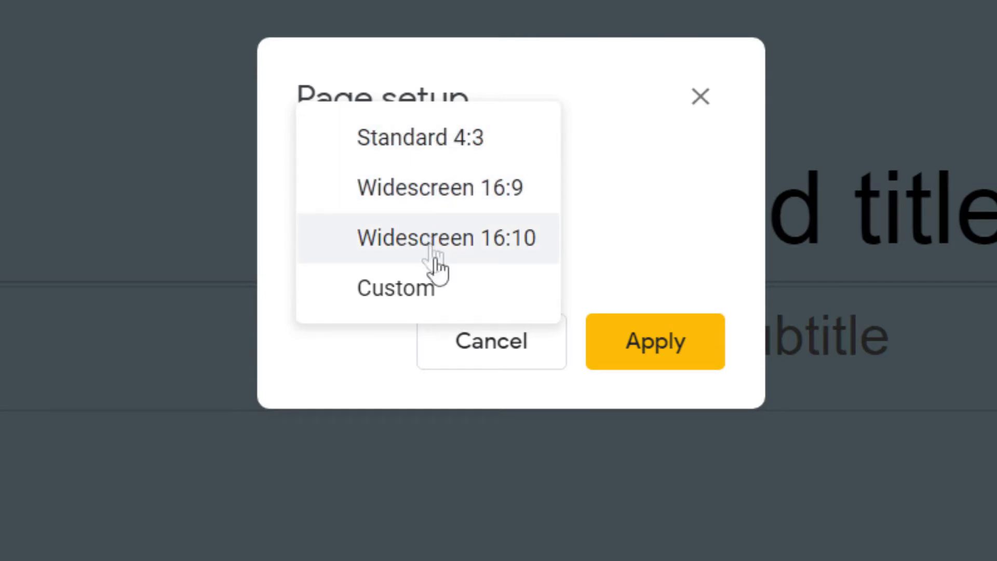
{"action": "mouse_move", "coordinate": [445, 299]}
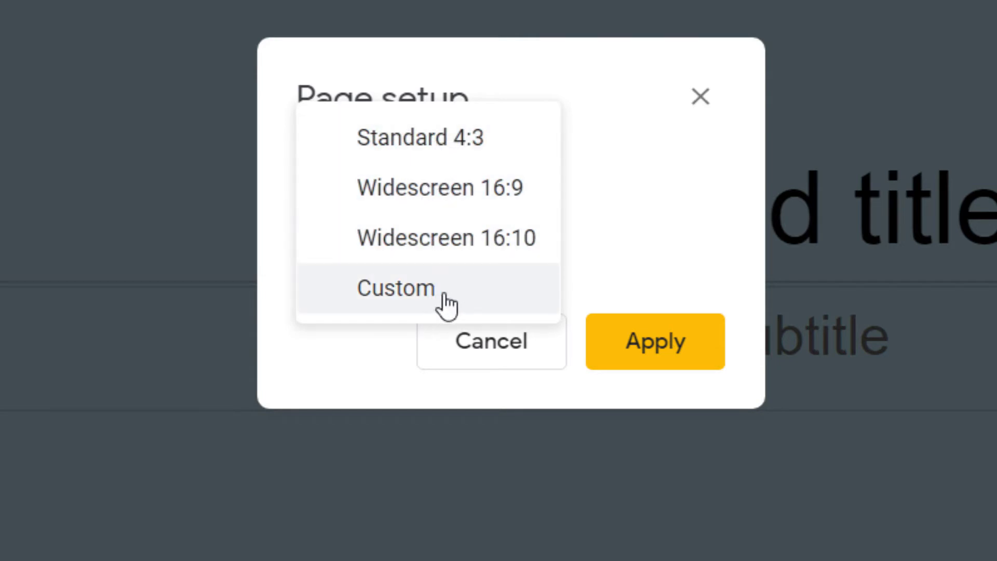
{"action": "left_click", "coordinate": [395, 287]}
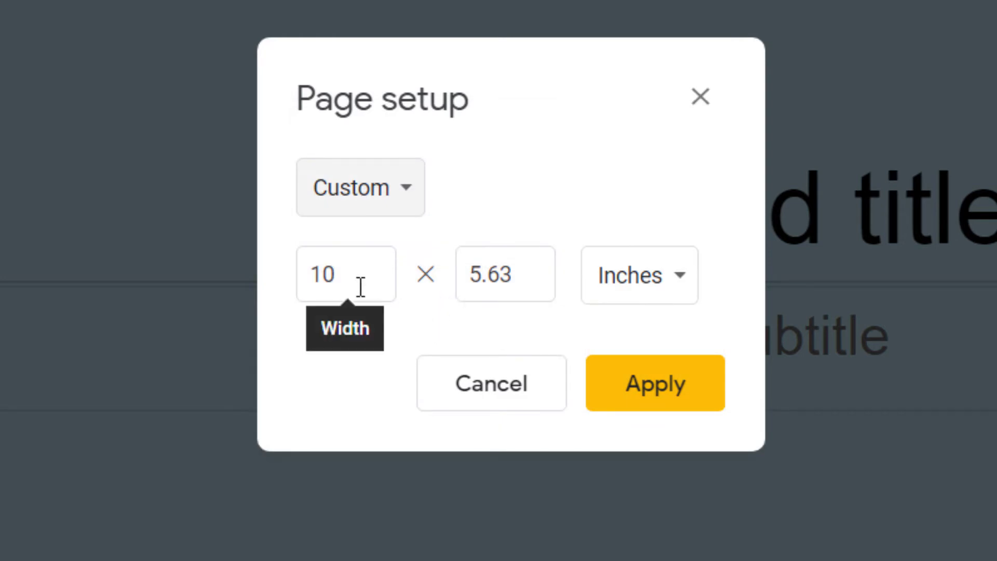
- Enter a custom page width of 8.5 and height of 11
{"action": "left_click", "coordinate": [346, 274]}
{"action": "type", "text": "11"}
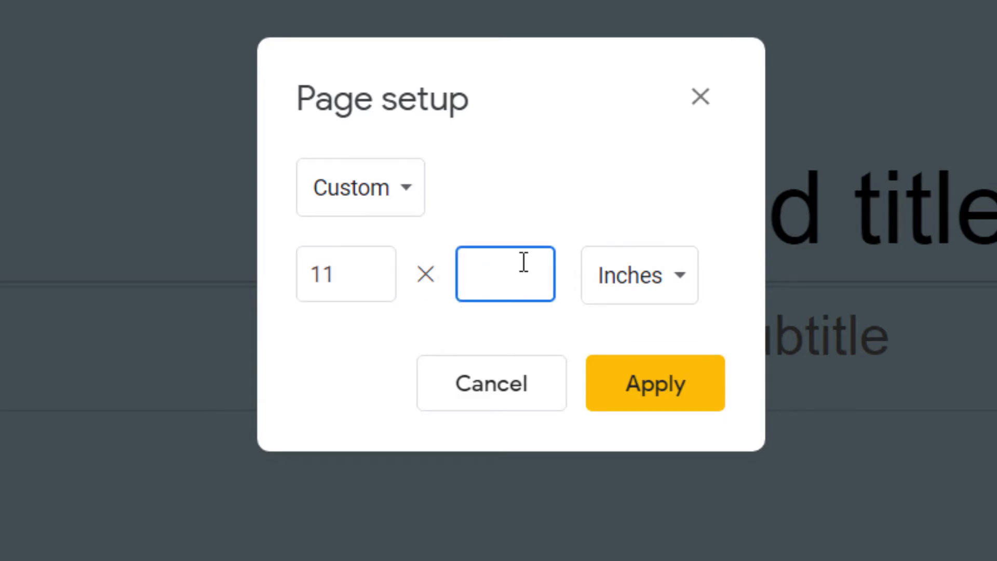
{"action": "type", "text": "8.5"}
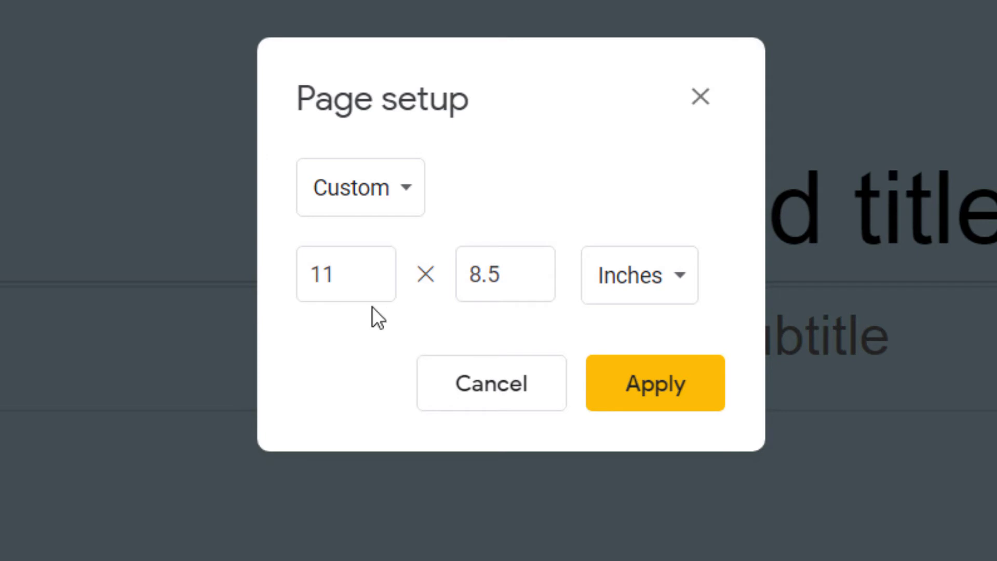
{"action": "left_click", "coordinate": [345, 274]}
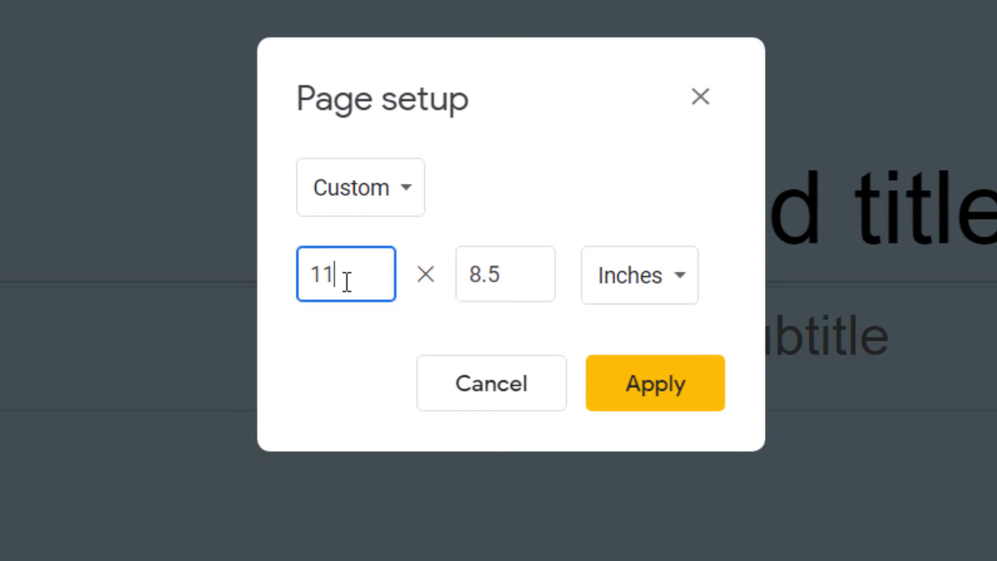
{"action": "type", "text": "8."}
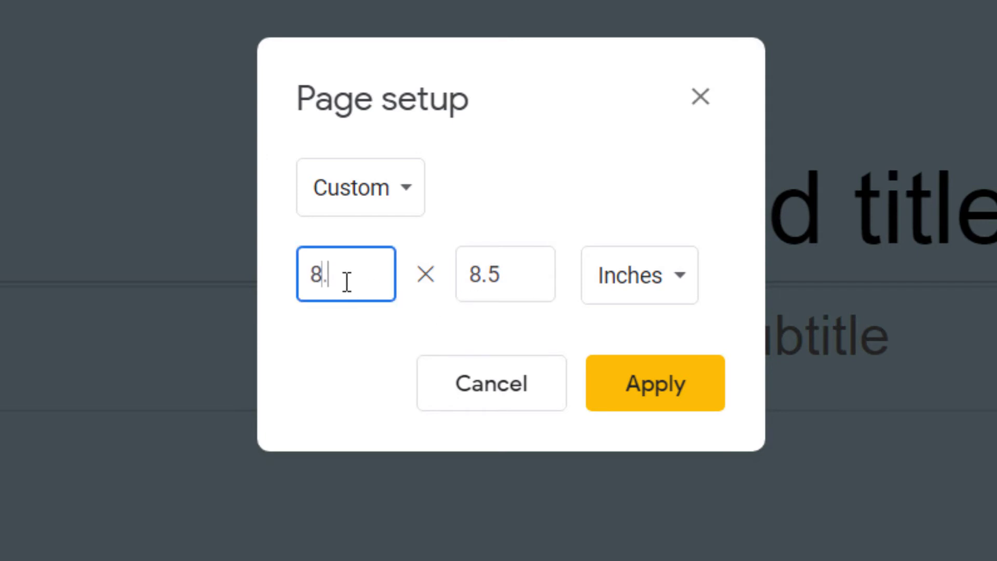
{"action": "left_click", "coordinate": [504, 275]}
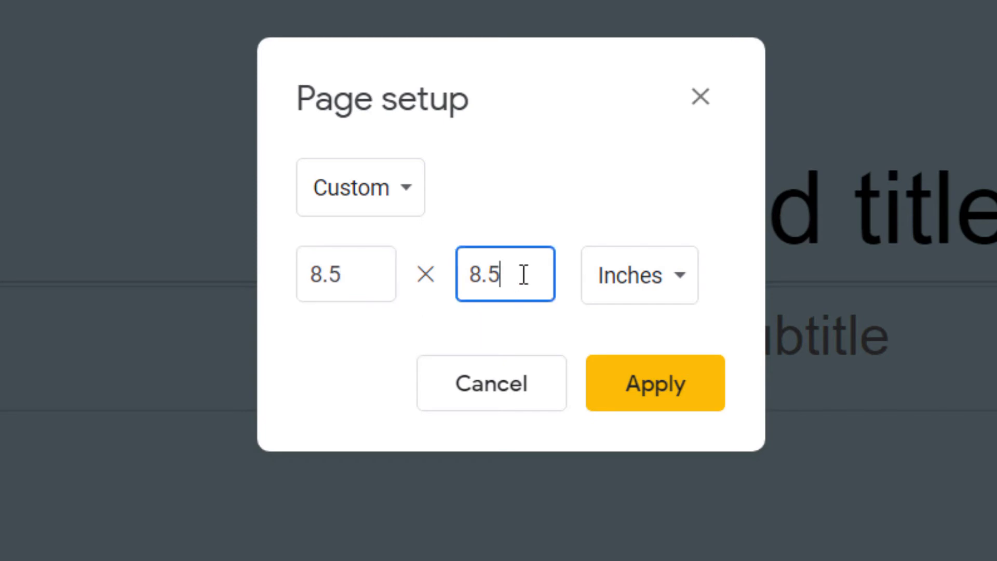
{"action": "type", "text": "11"}
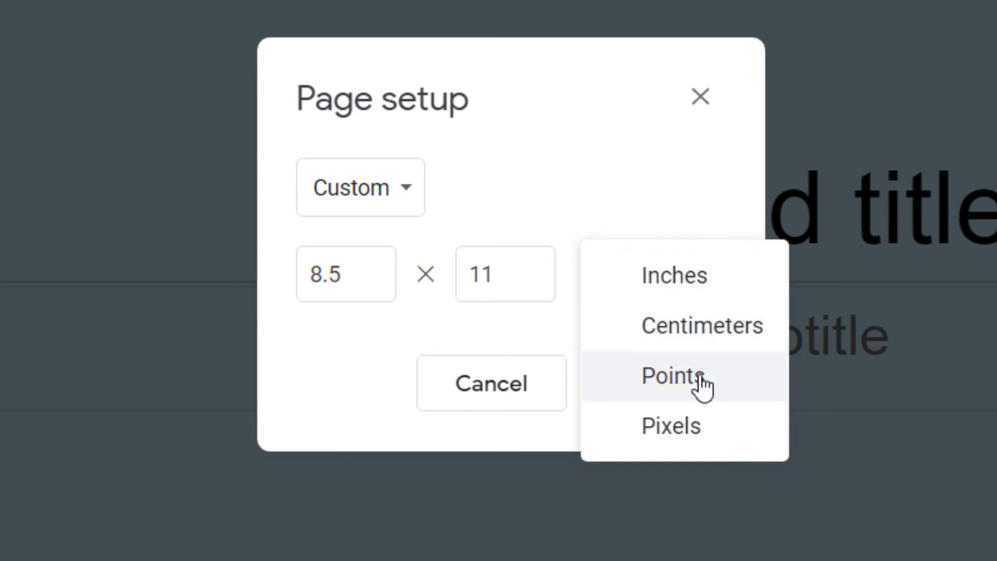
{"action": "mouse_move", "coordinate": [569, 210]}
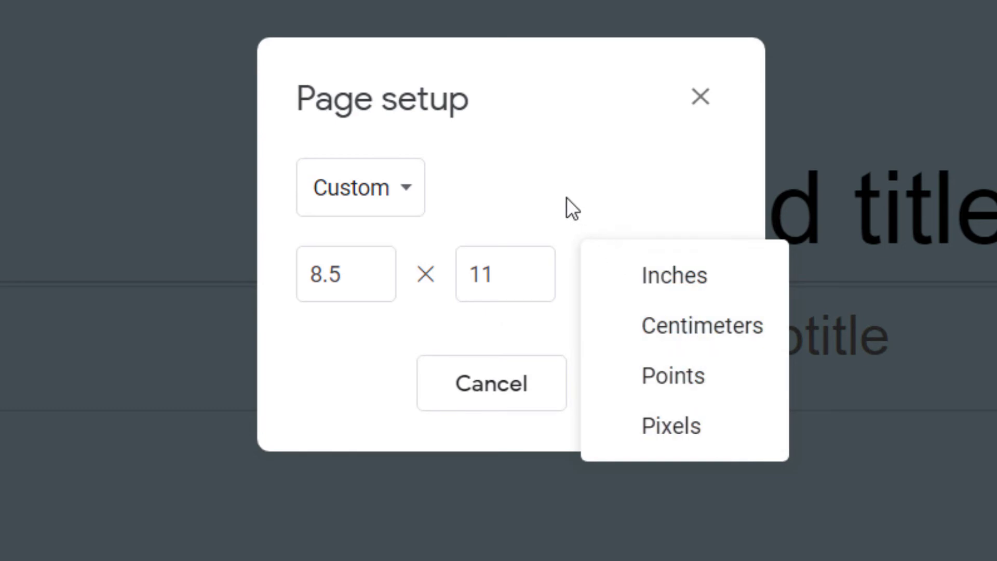
- Keep the unit as inches and apply the 8.5 x 11 inch size
{"action": "left_click", "coordinate": [674, 275]}
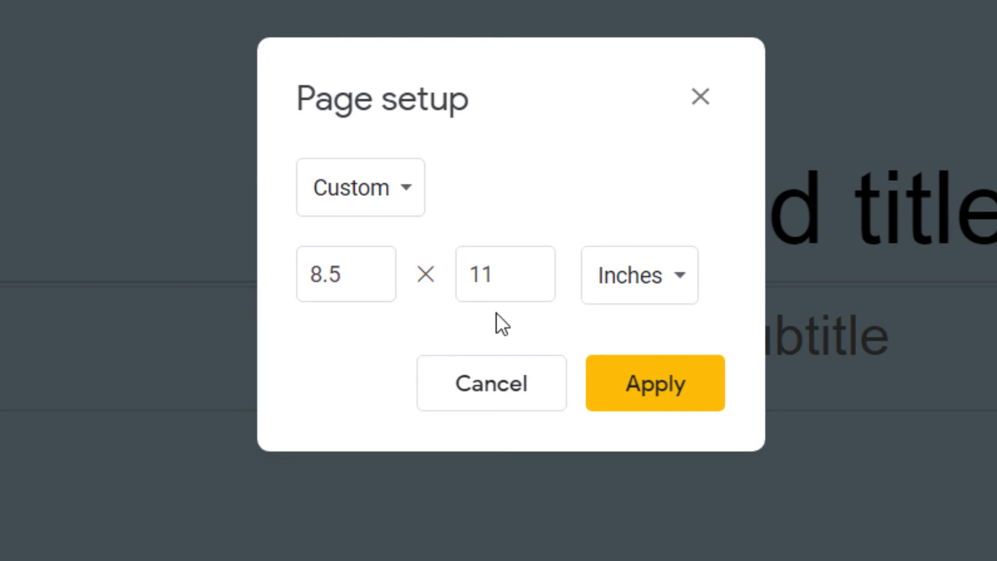
{"action": "mouse_move", "coordinate": [552, 328]}
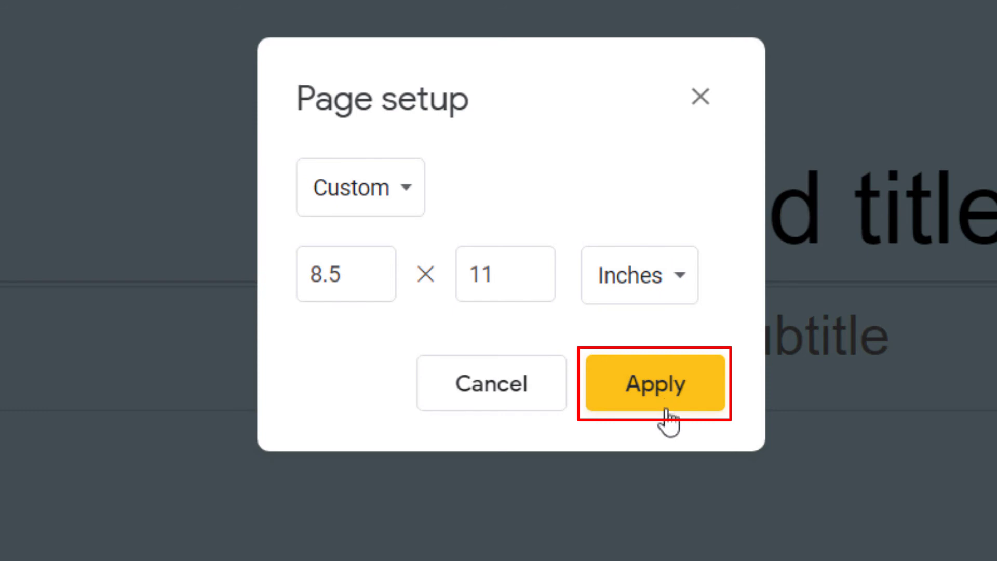
{"action": "left_click", "coordinate": [654, 382]}
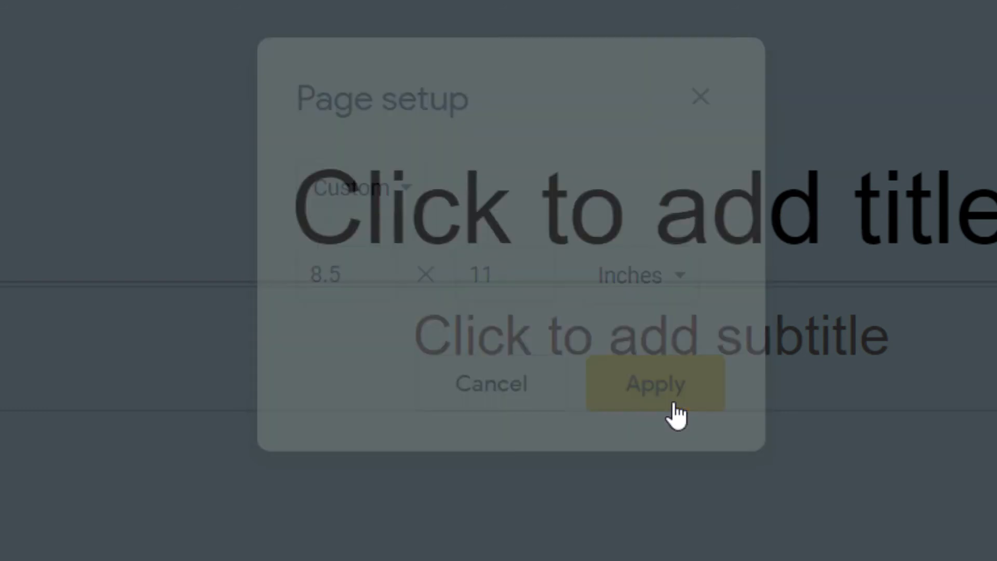
{"action": "left_click", "coordinate": [655, 384]}
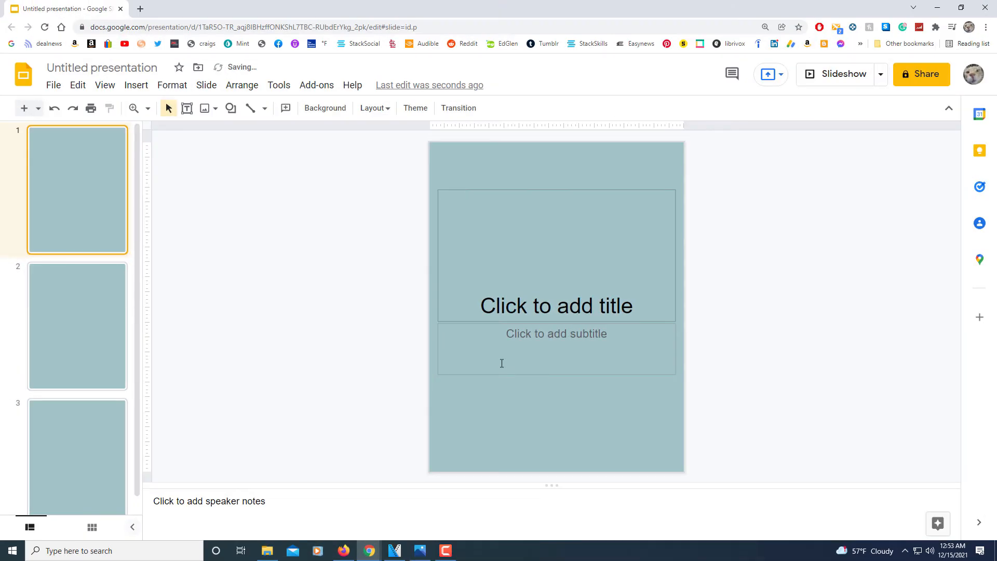